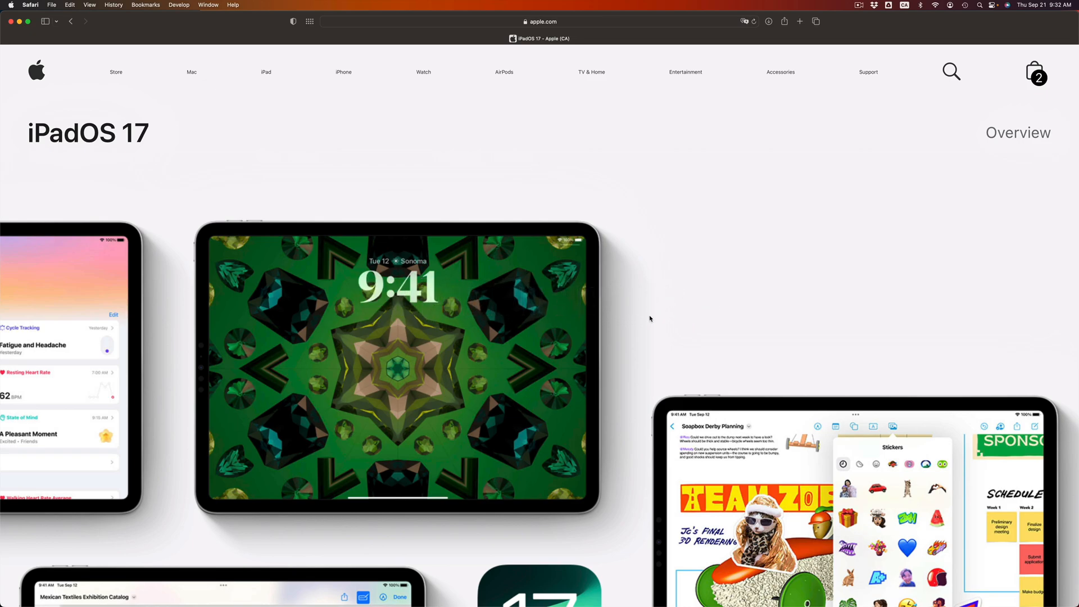
pyautogui.scroll(-3)
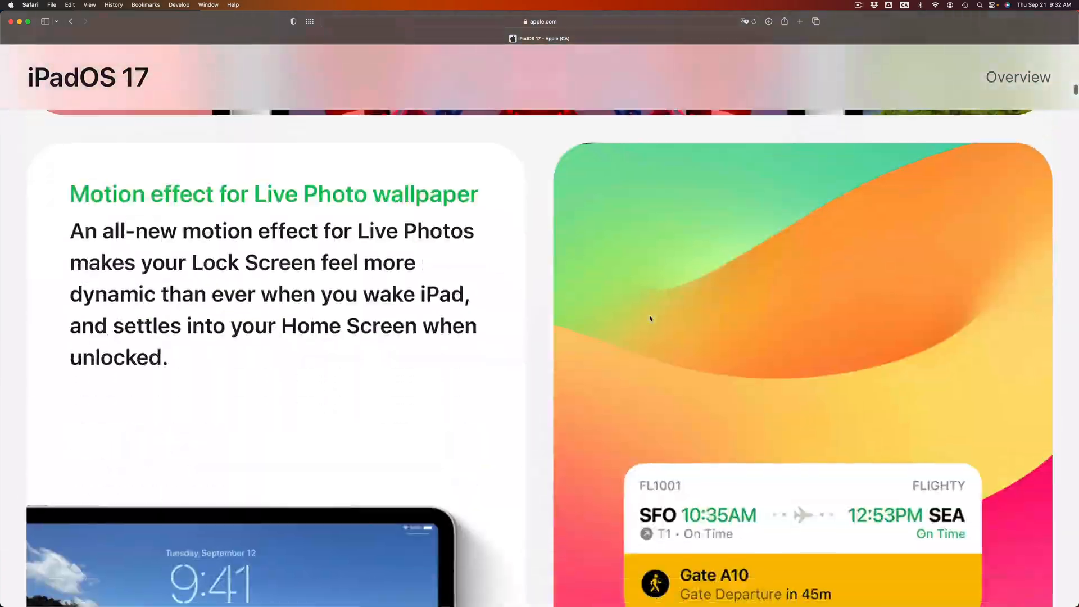
pyautogui.scroll(-3)
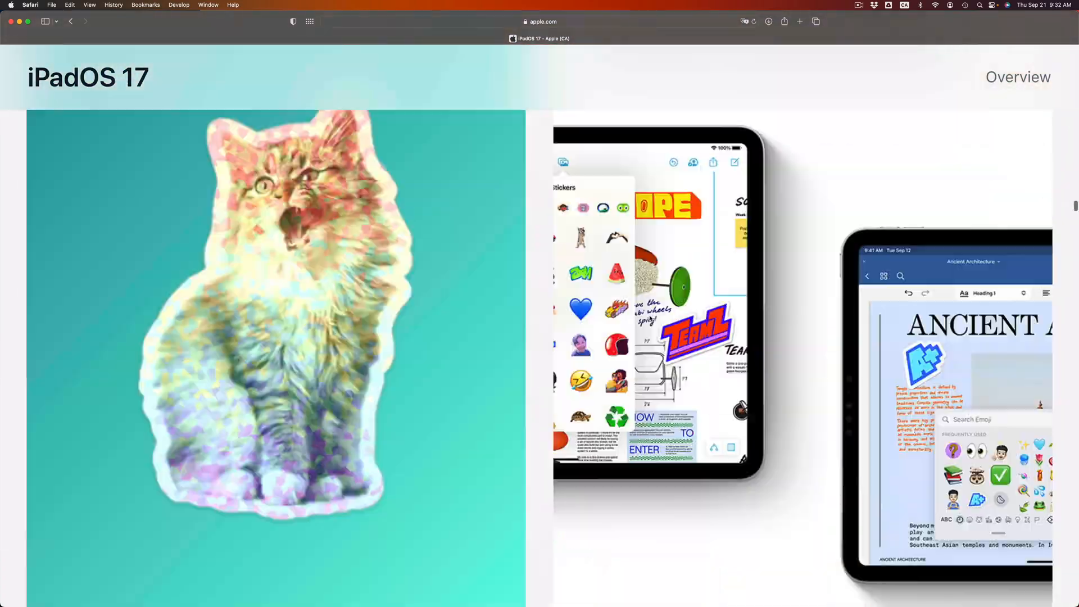
pyautogui.scroll(-3)
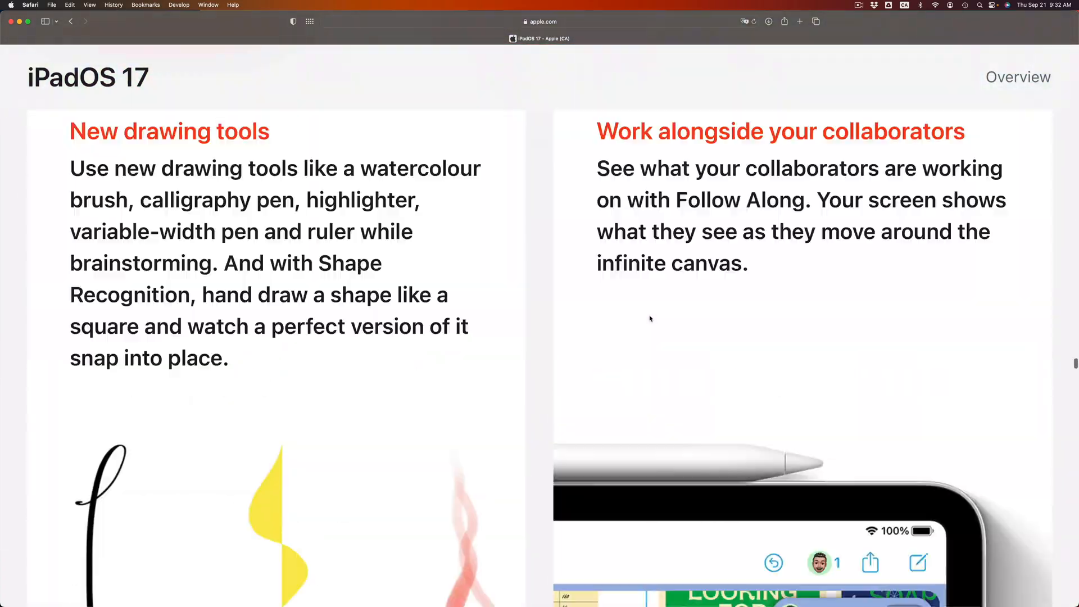
pyautogui.scroll(-3)
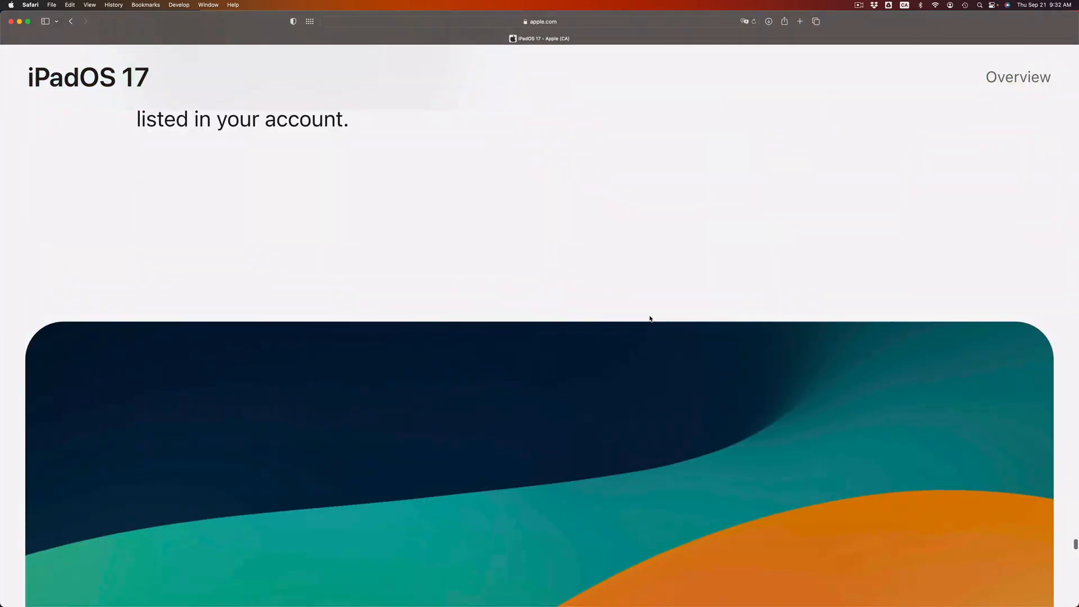
pyautogui.scroll(-3)
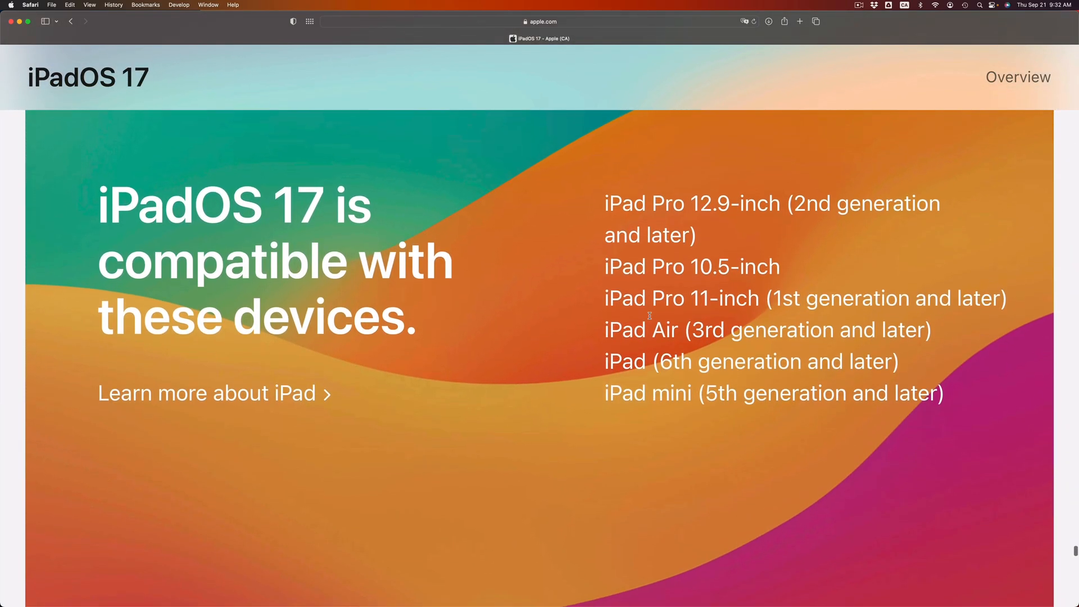